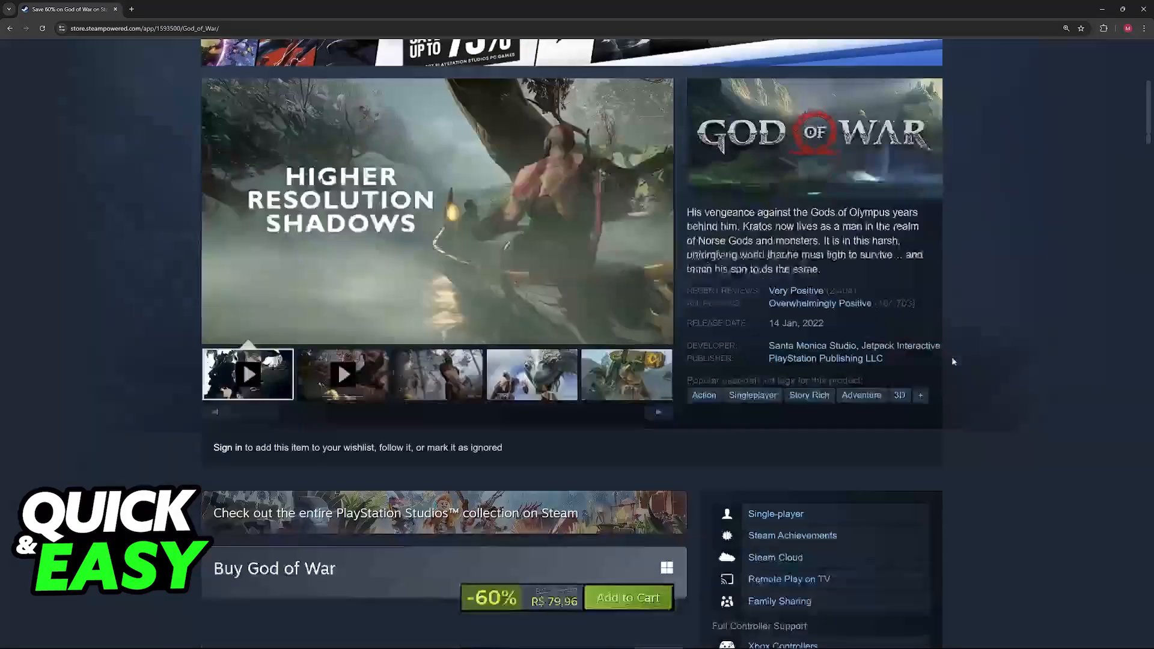
Start adding a non-Steam program and search 'god of', then dismiss the empty search window.
scroll(down, 3)
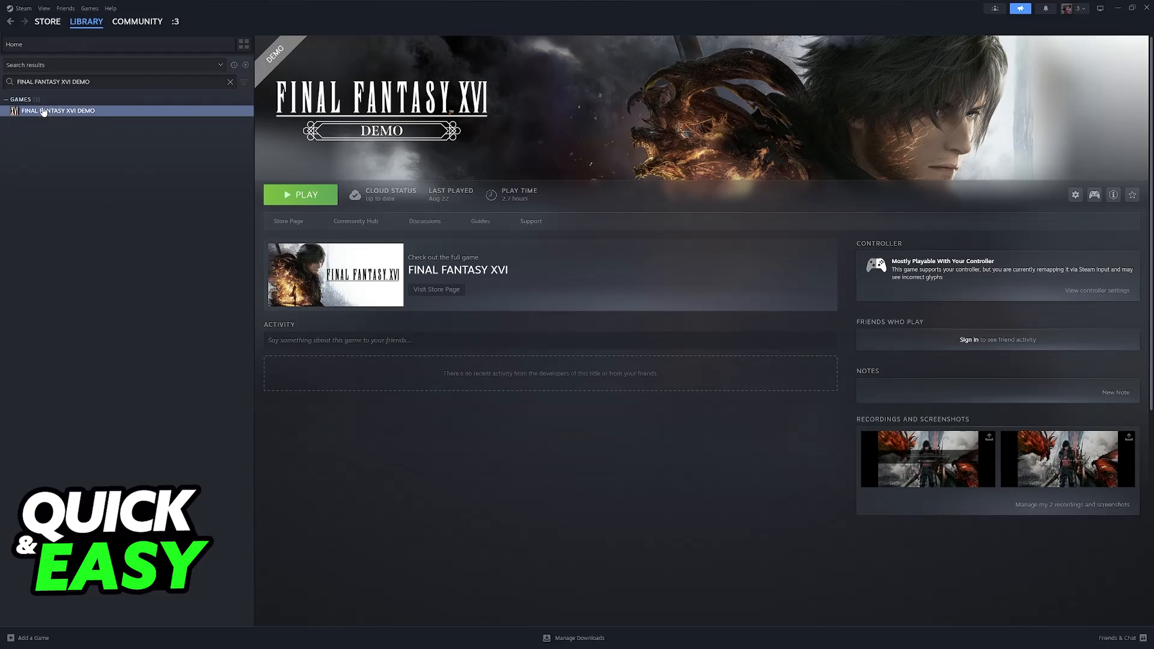
mouse_move(40, 624)
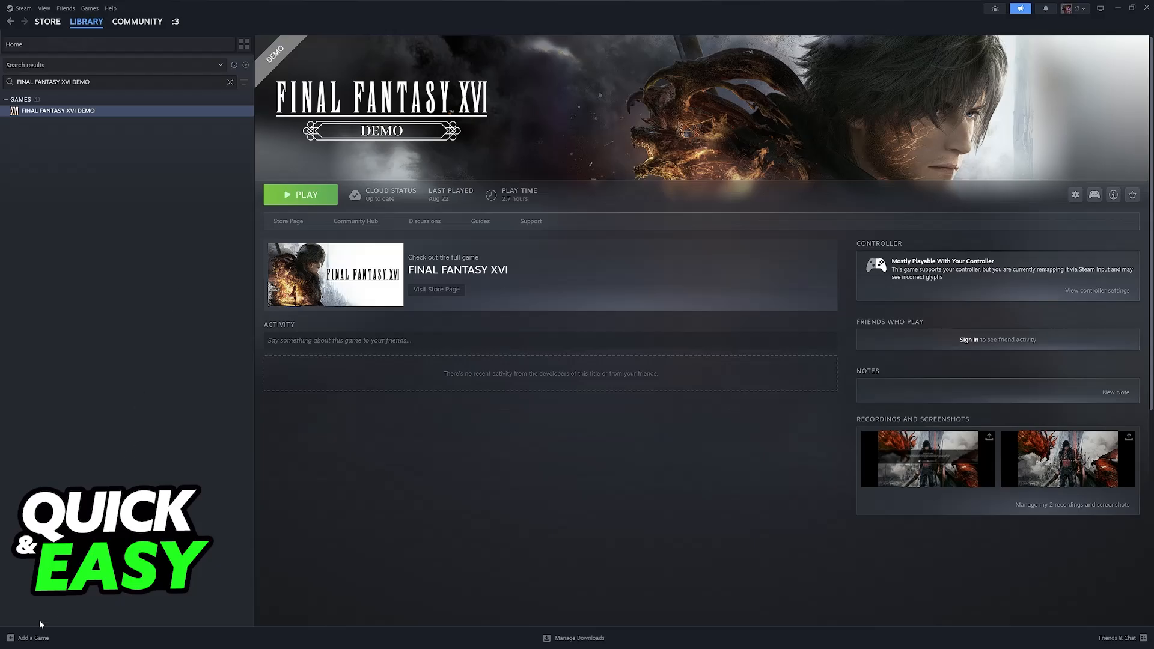
click(29, 637)
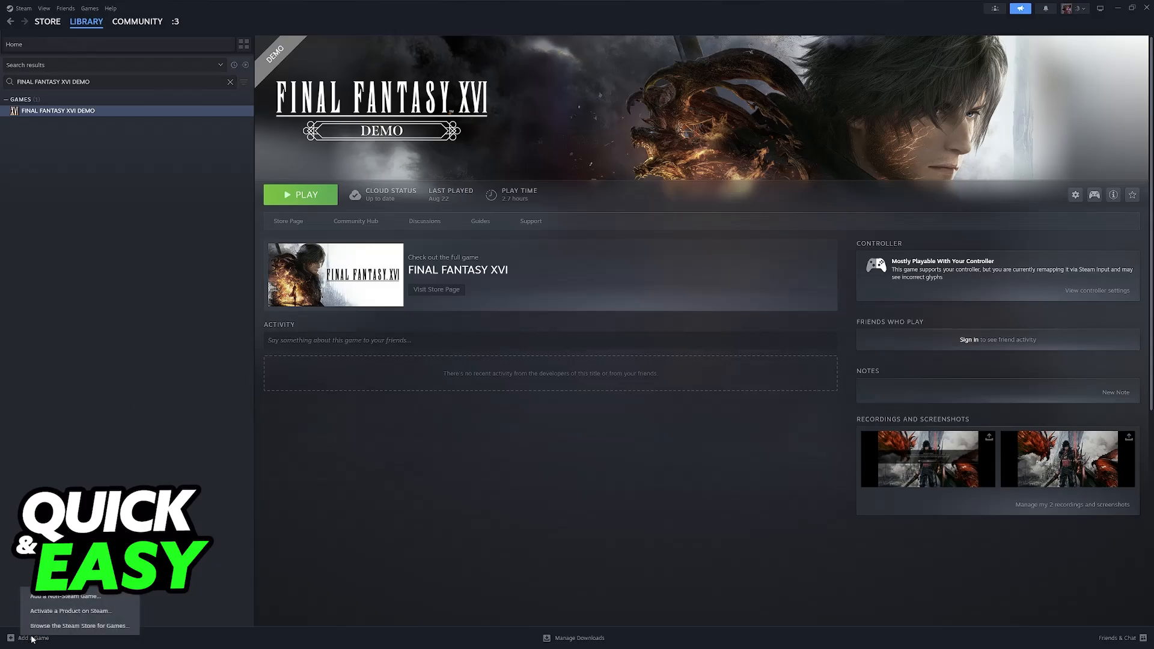
click(64, 596)
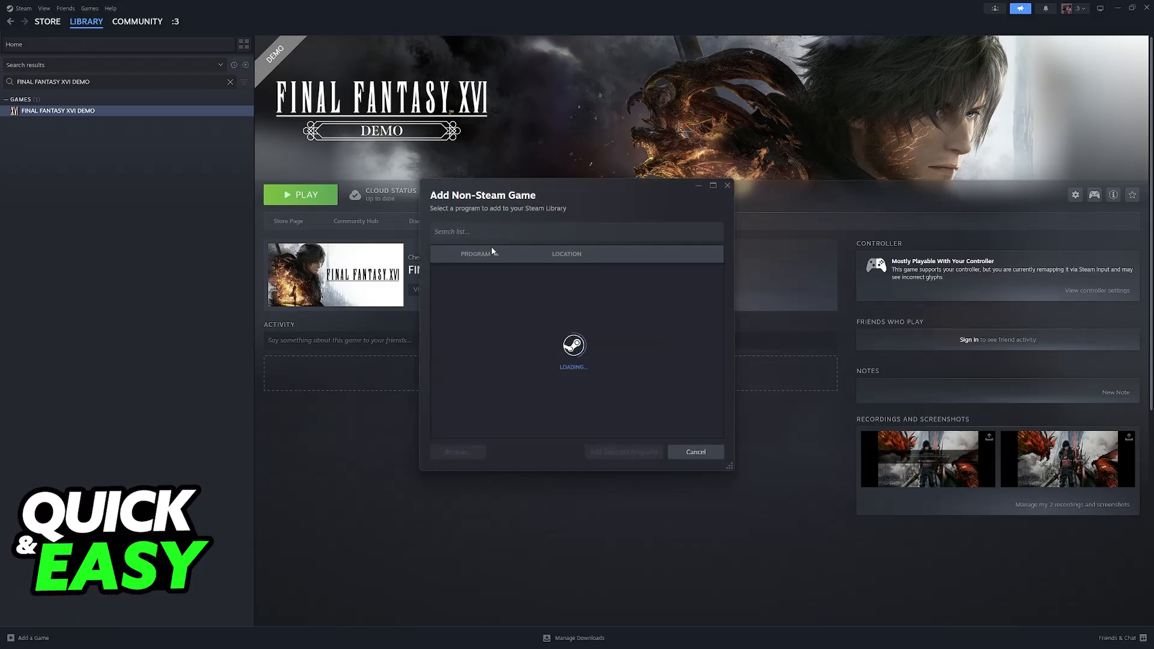
text(god of war)
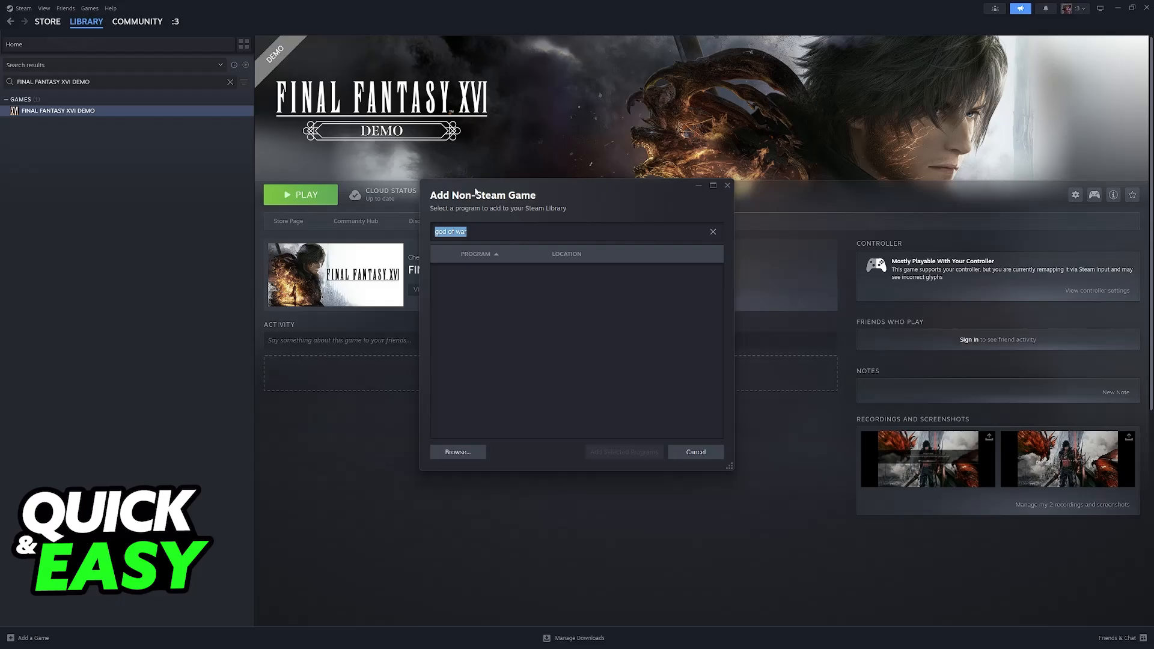
click(693, 451)
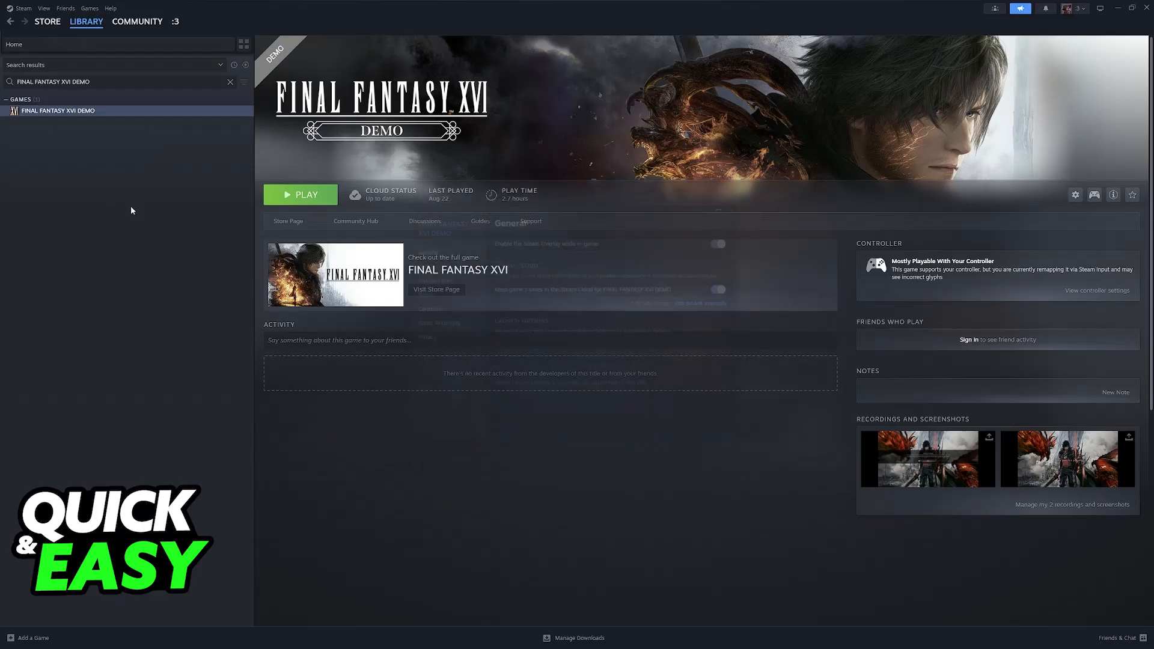
Set the game's per-game controller override to Enable Steam Input in its Properties.
click(1074, 195)
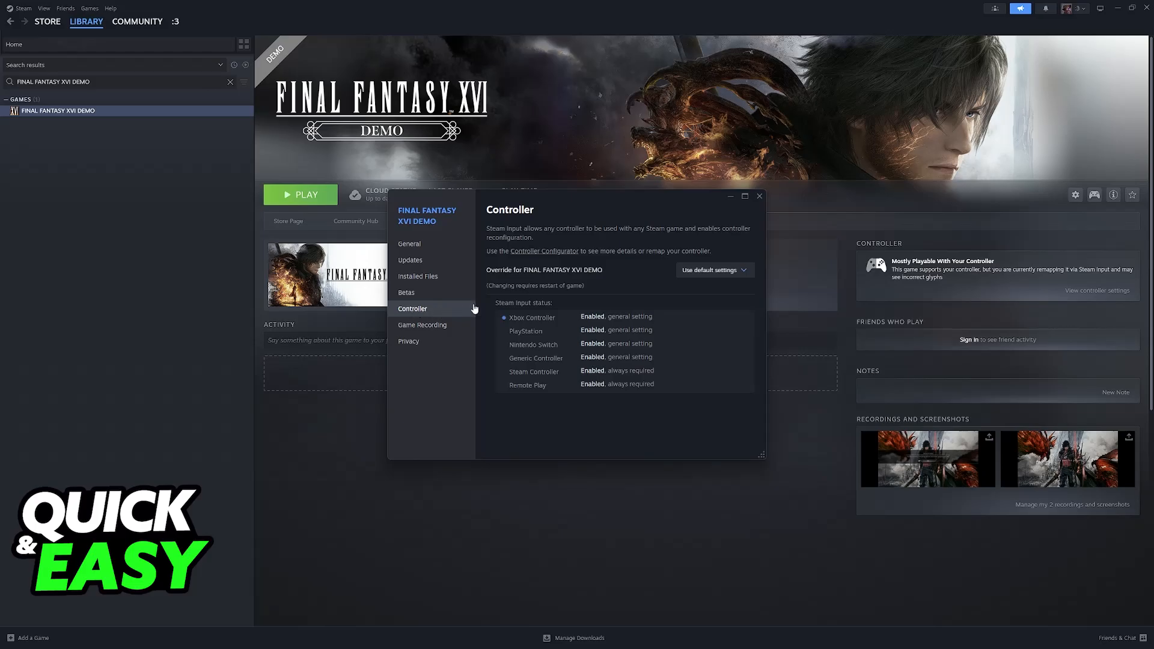
click(713, 269)
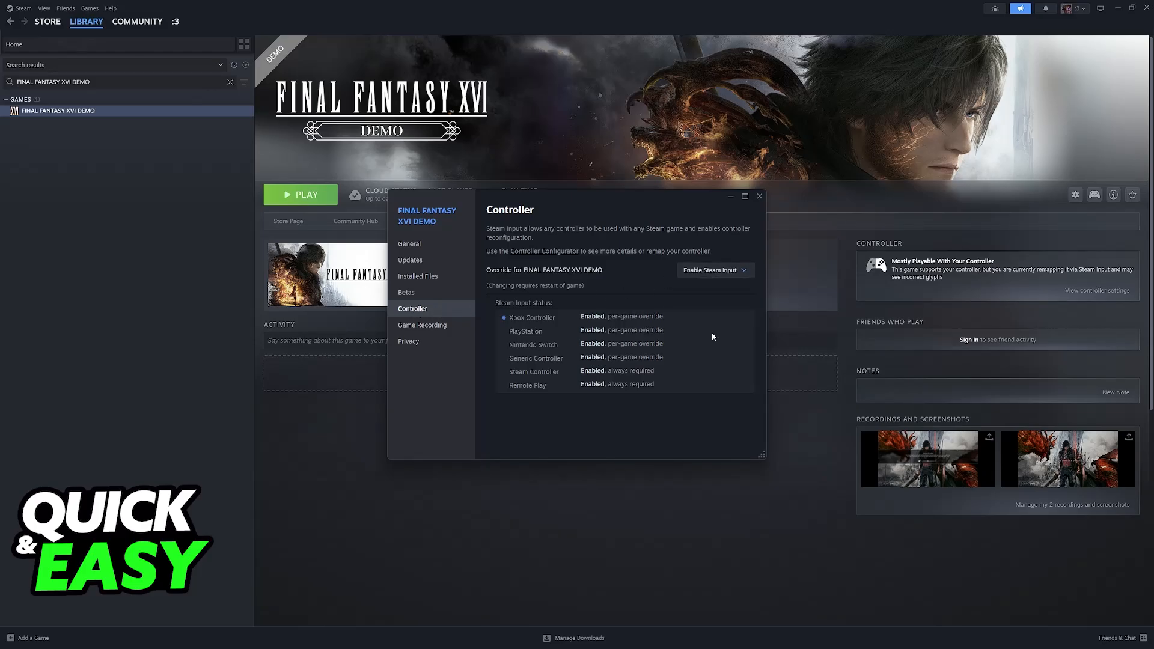
mouse_move(504, 233)
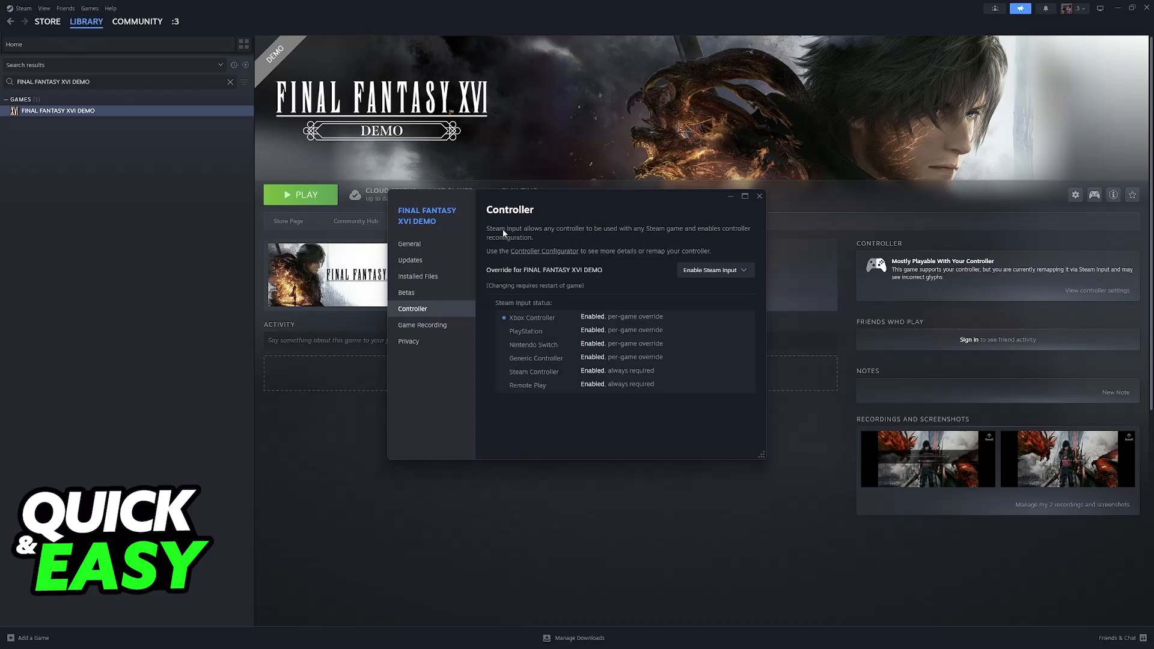
mouse_move(538, 237)
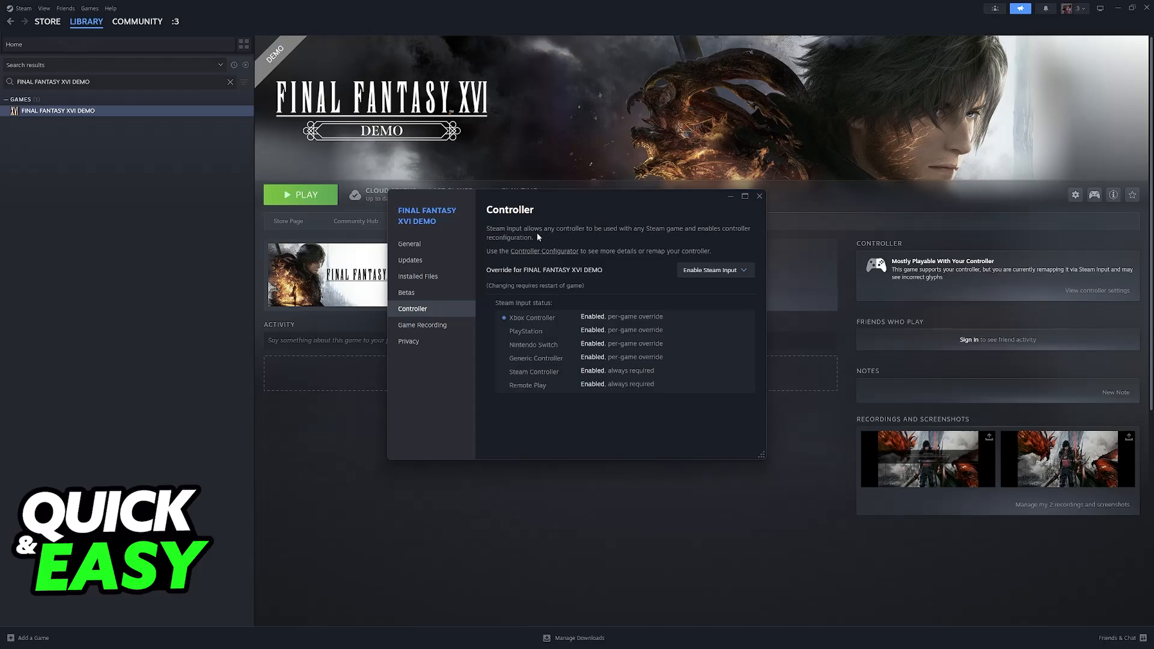
mouse_move(697, 237)
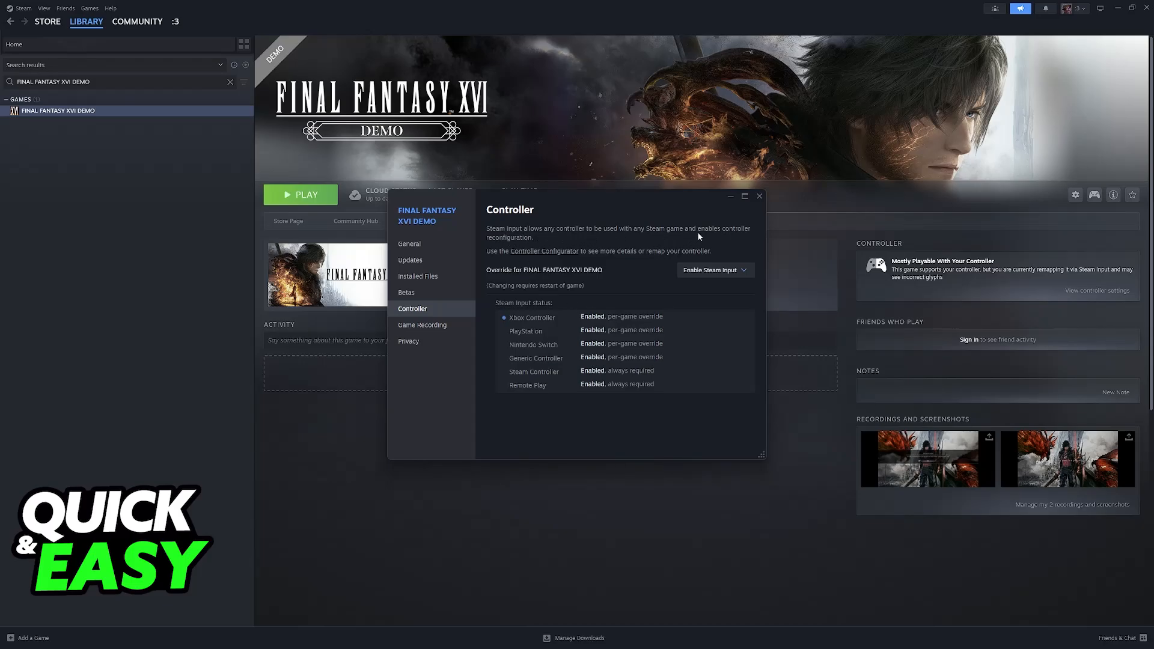
mouse_move(602, 243)
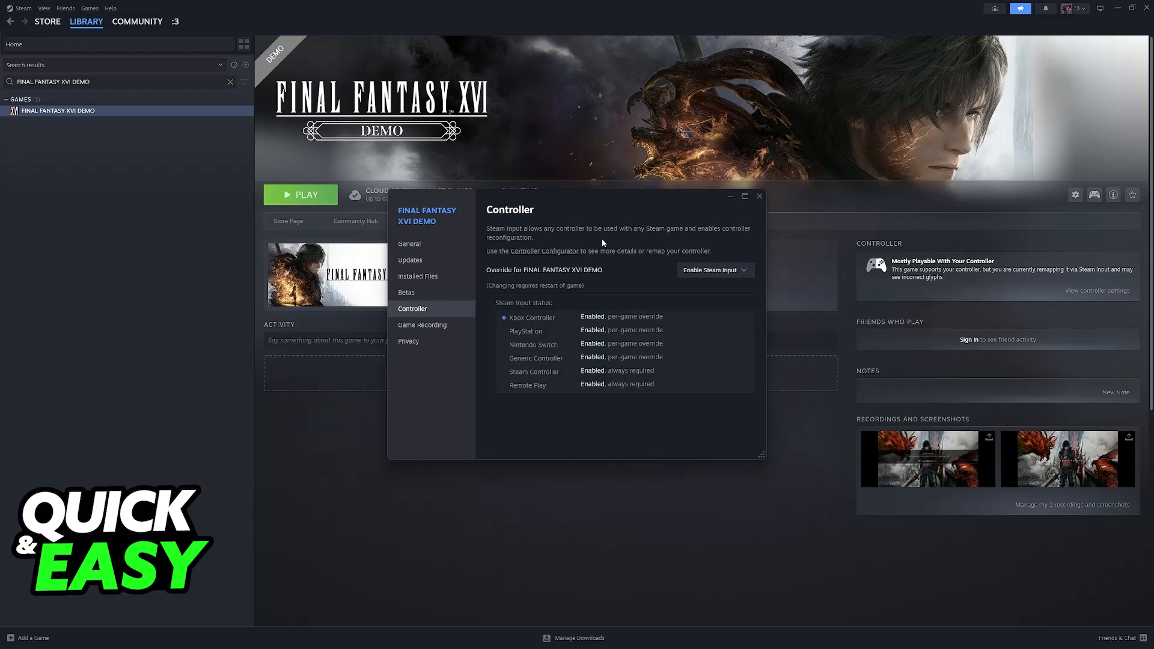
mouse_move(304, 204)
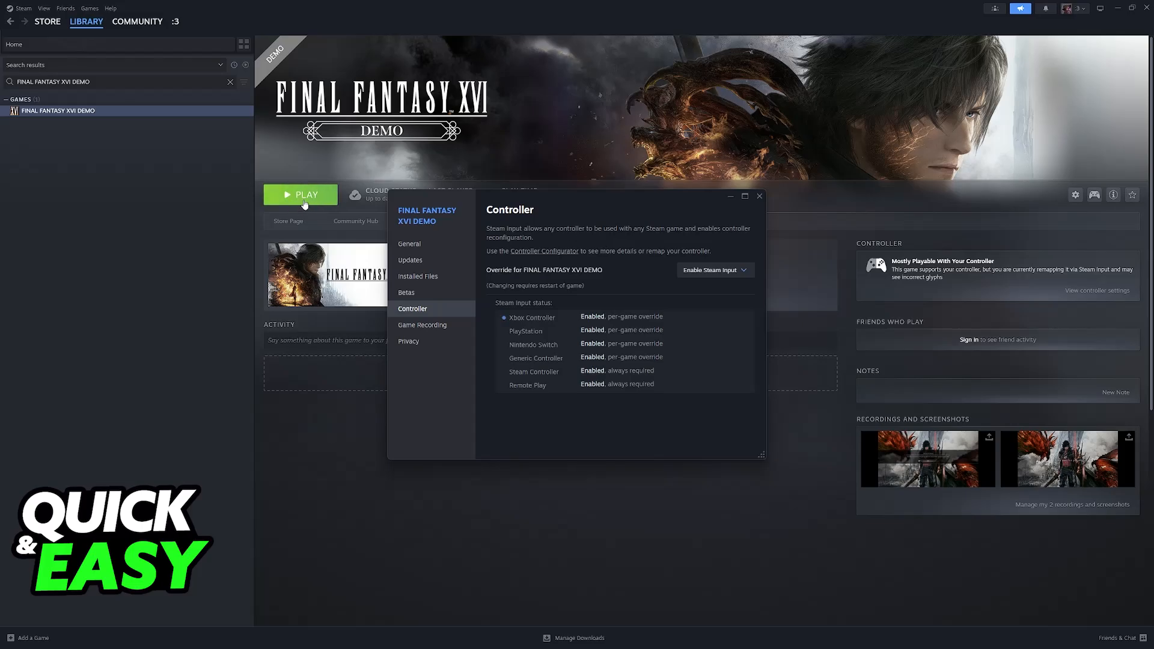
mouse_move(733, 290)
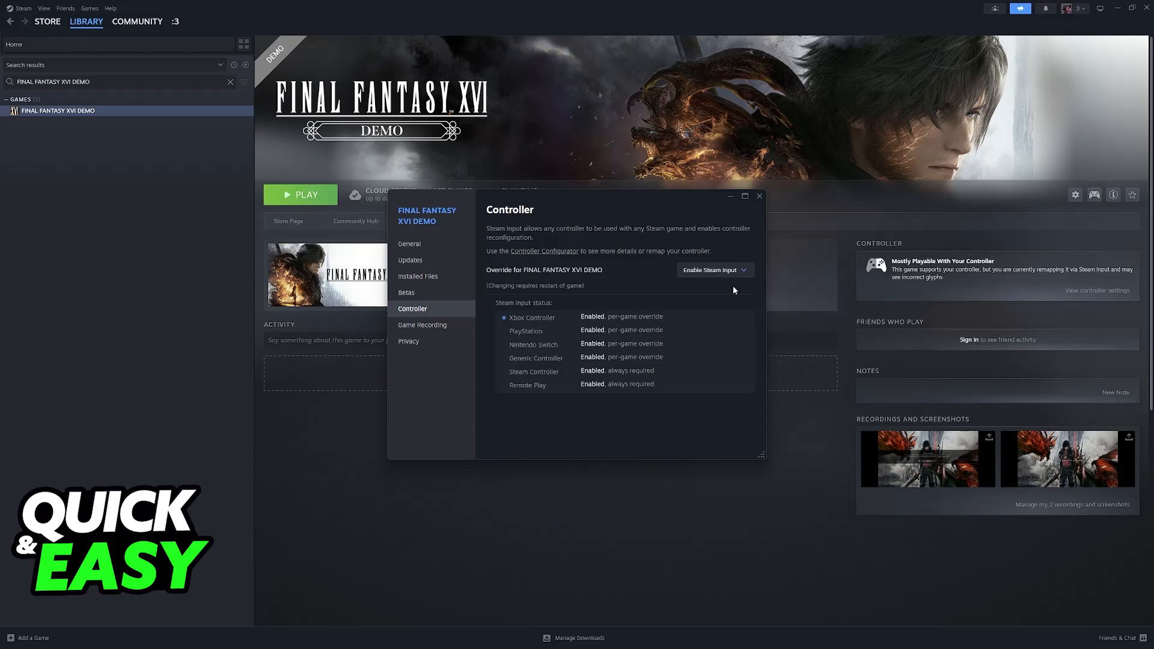
mouse_move(516, 257)
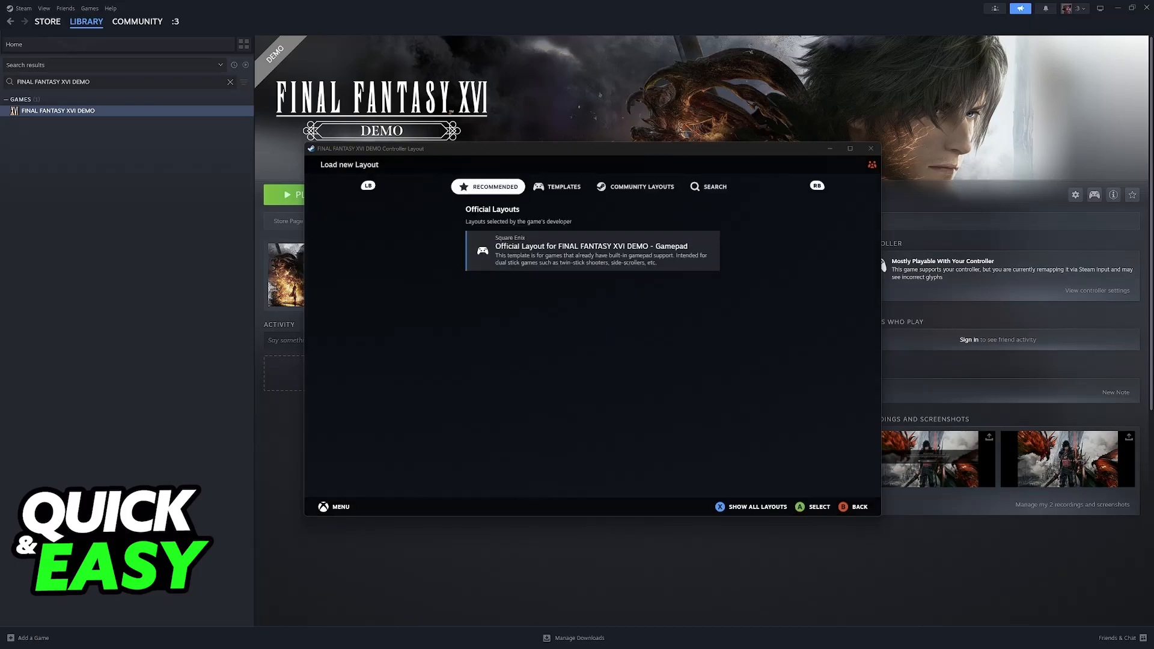
Apply the Official FINAL FANTASY XVI DEMO Gamepad layout and view its button mapping.
click(562, 186)
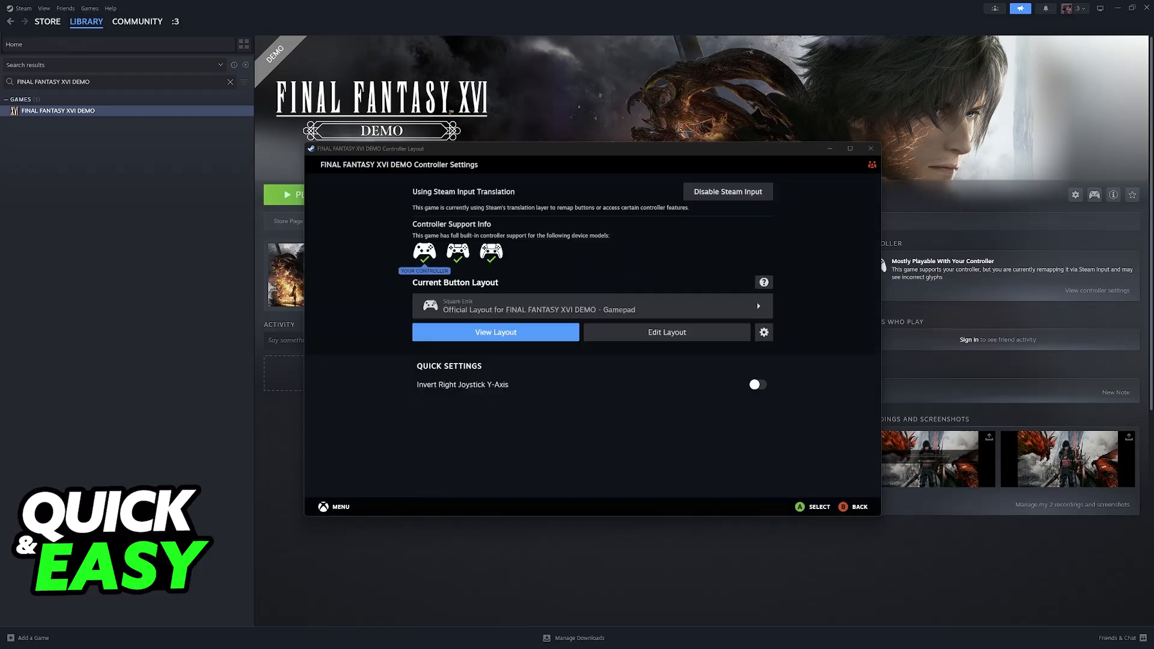
click(494, 331)
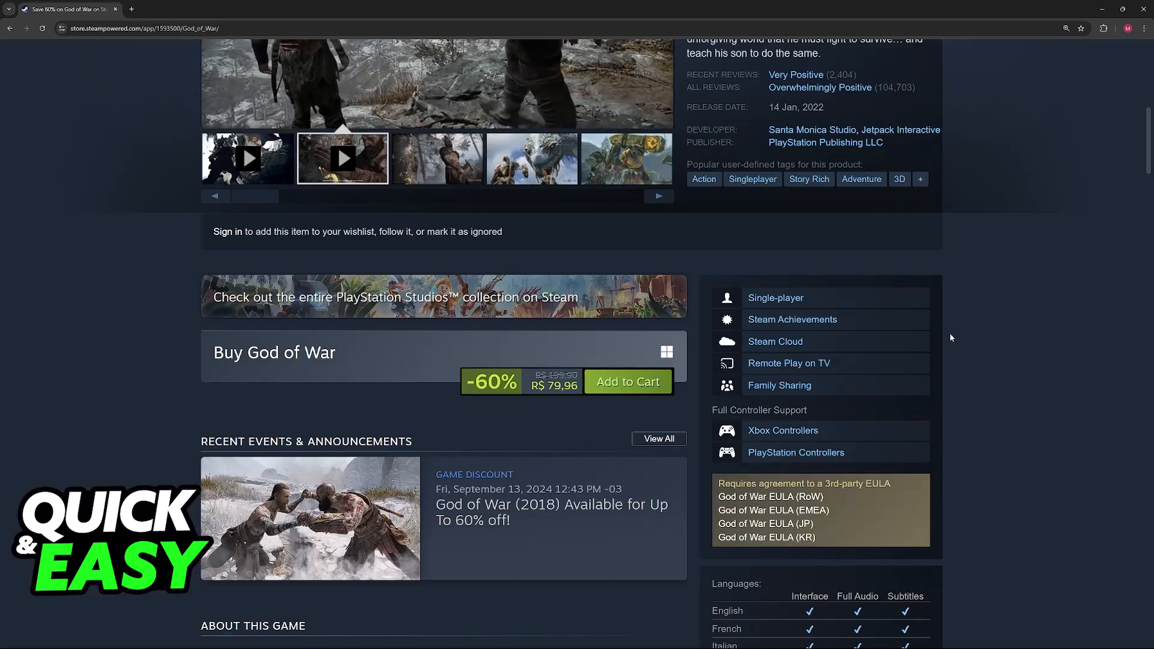
Scroll the God of War store page to its top section with description and reviews.
scroll(up, 3)
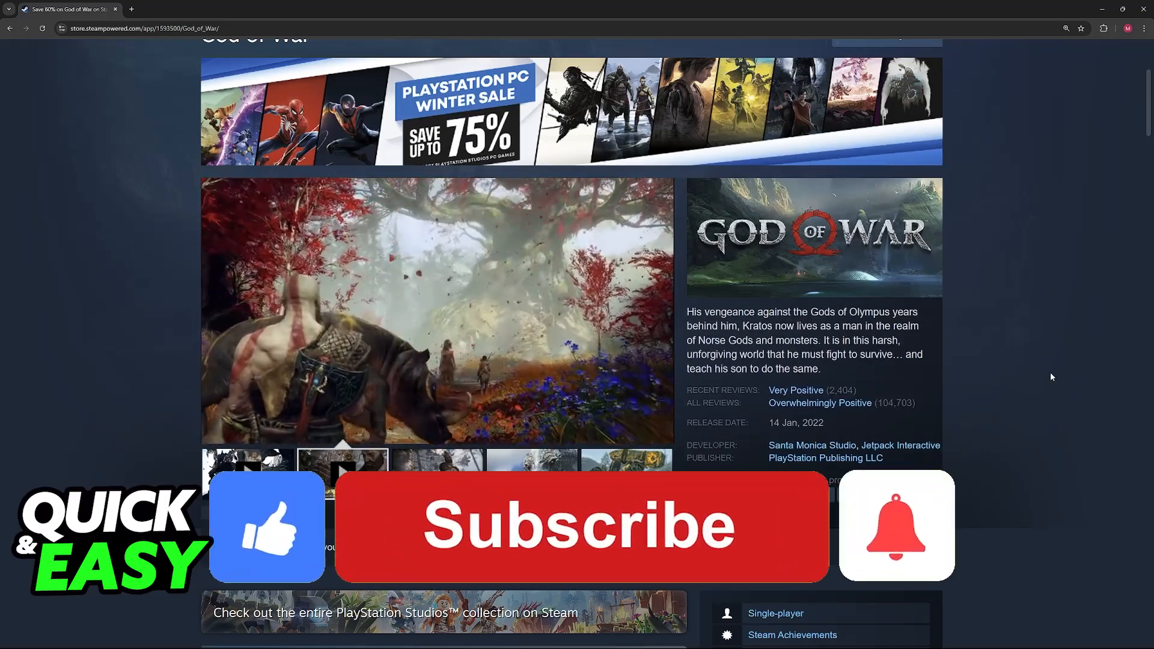
click(580, 525)
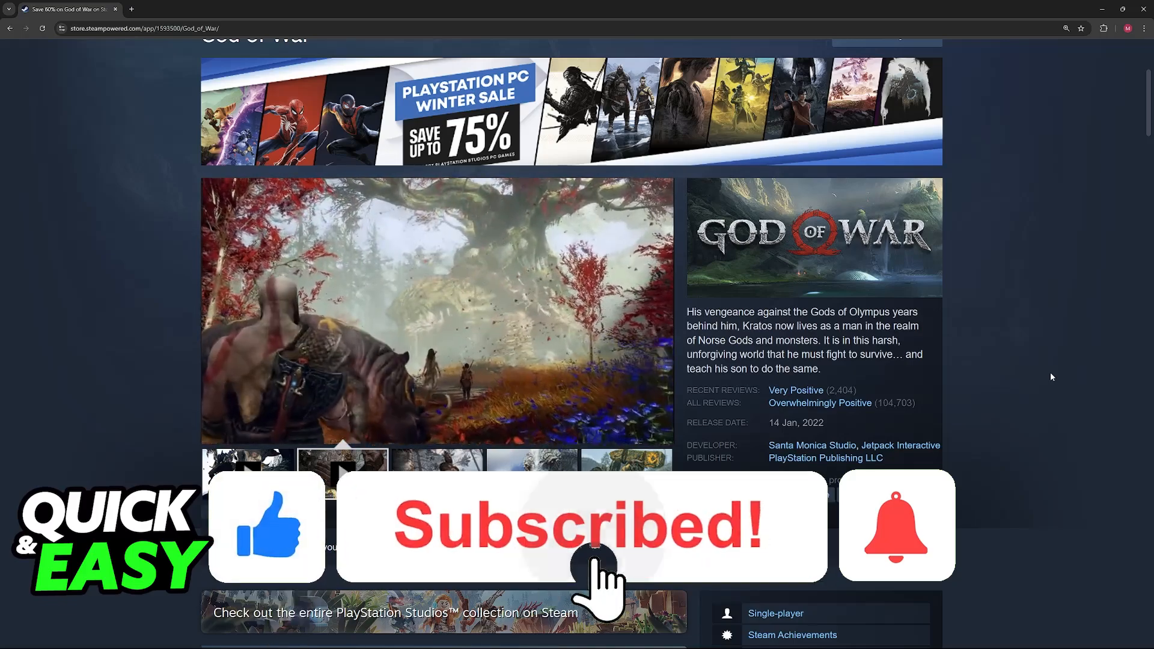